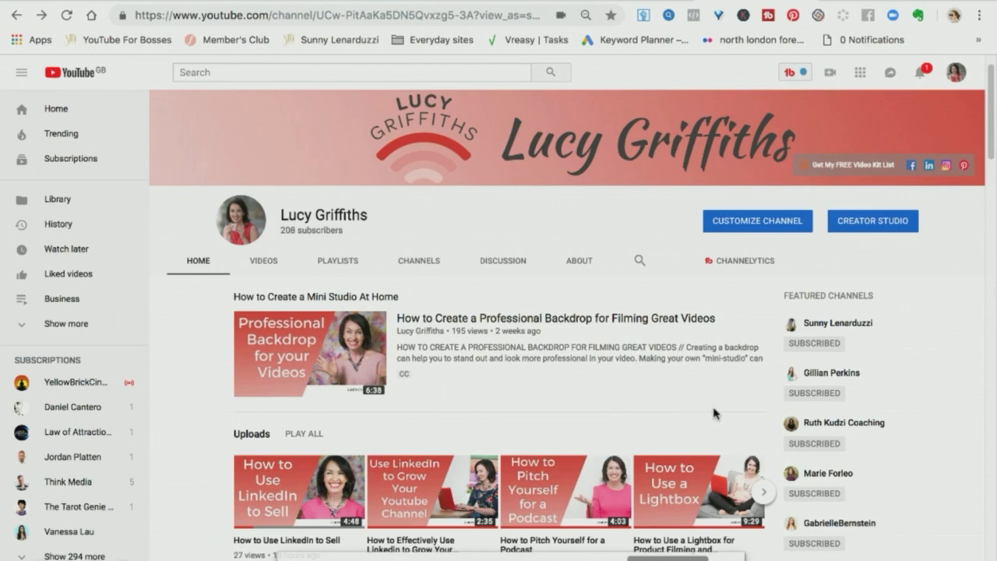
mouse_move(708, 439)
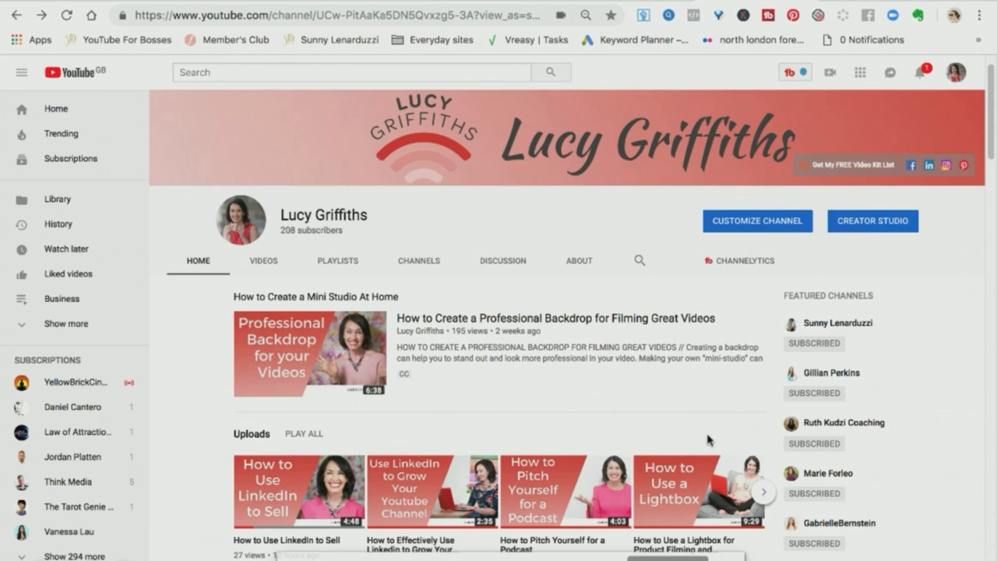
Scroll the channel home page past Business, Publicity and Social Media tips to the Confidence strategies row
scroll("down", 3)
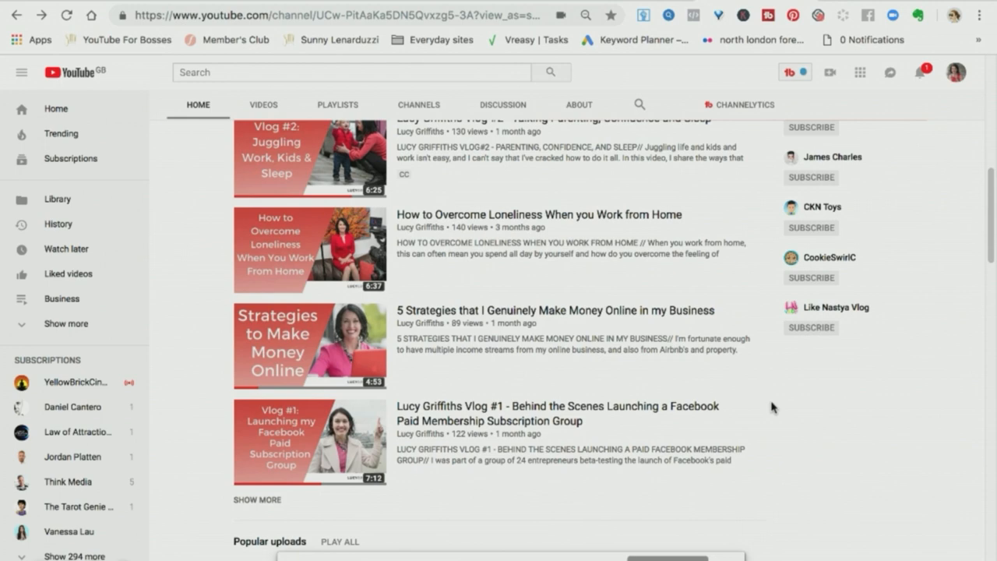
scroll("down", 3)
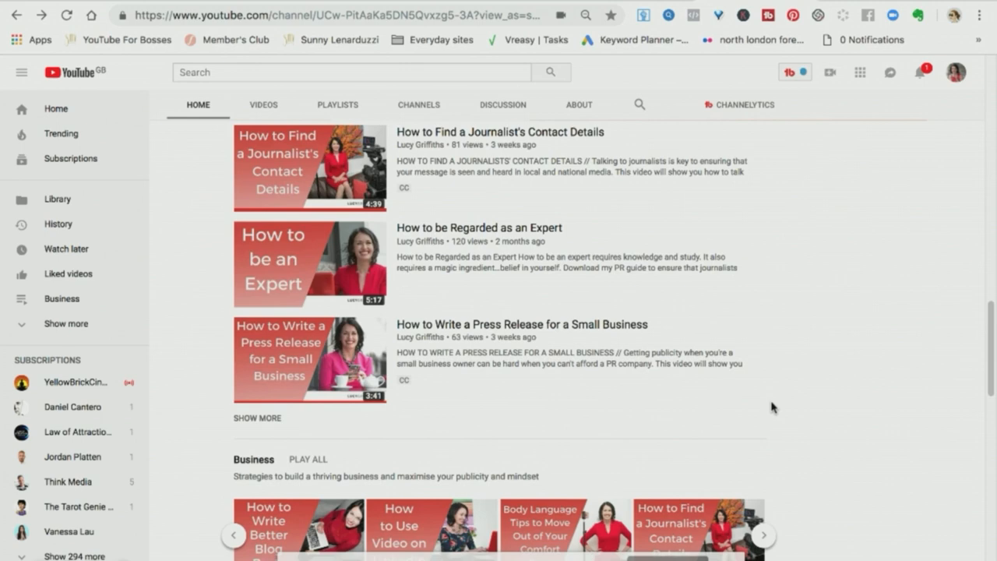
scroll("down", 3)
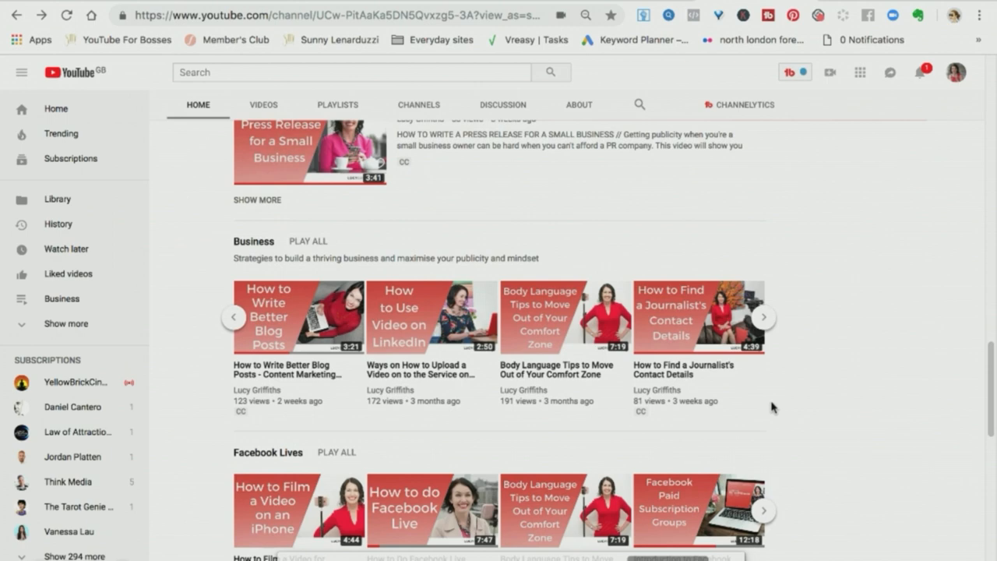
scroll("down", 3)
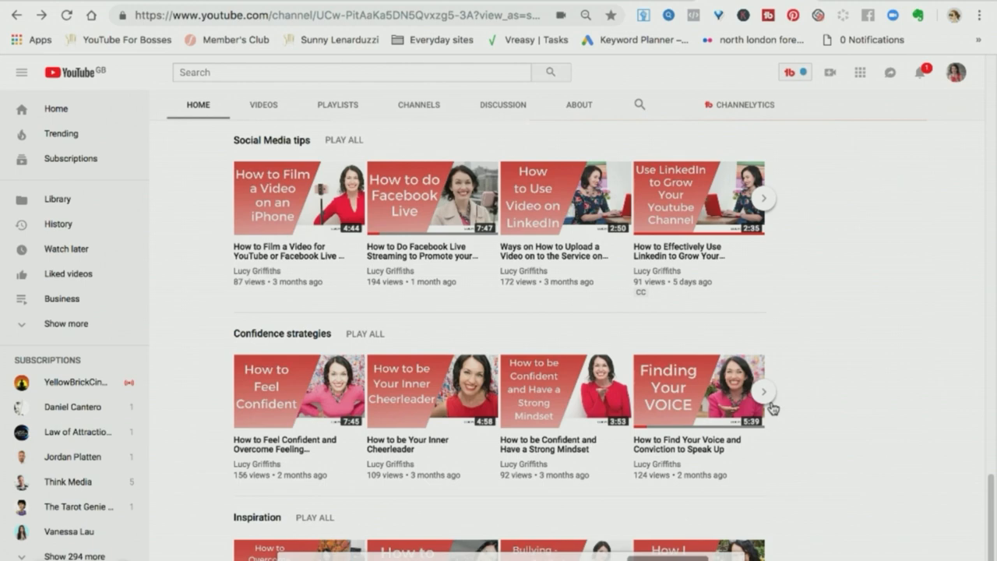
scroll("down", 3)
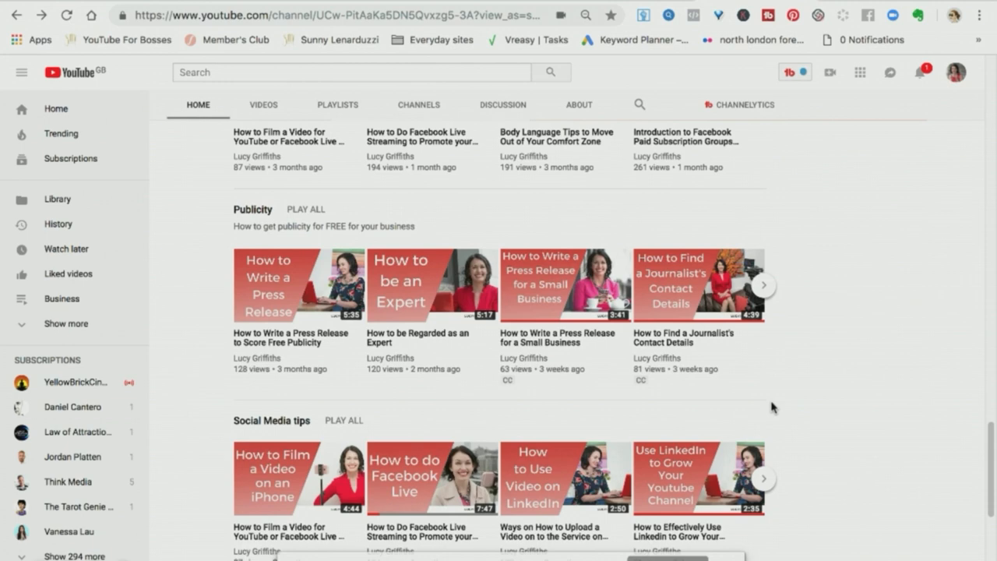
scroll("down", 3)
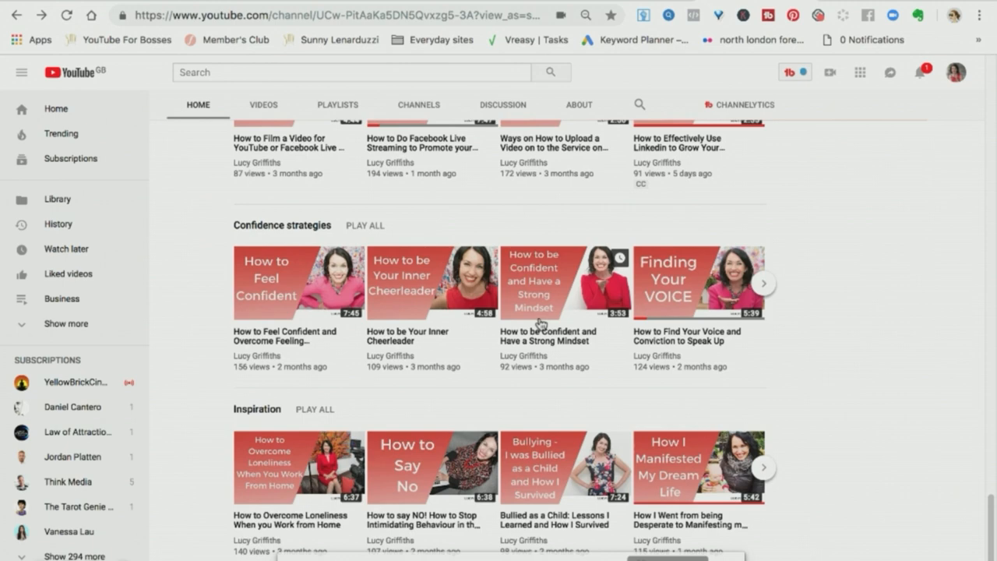
Open 'How to be Confident and Have a Strong Mindset' and copy its share link
left_click(564, 282)
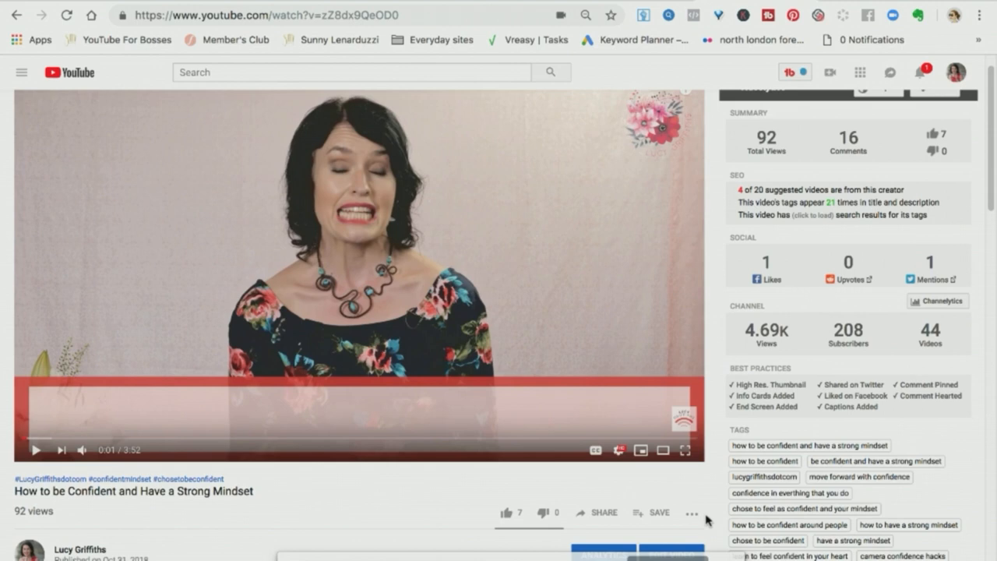
left_click(599, 511)
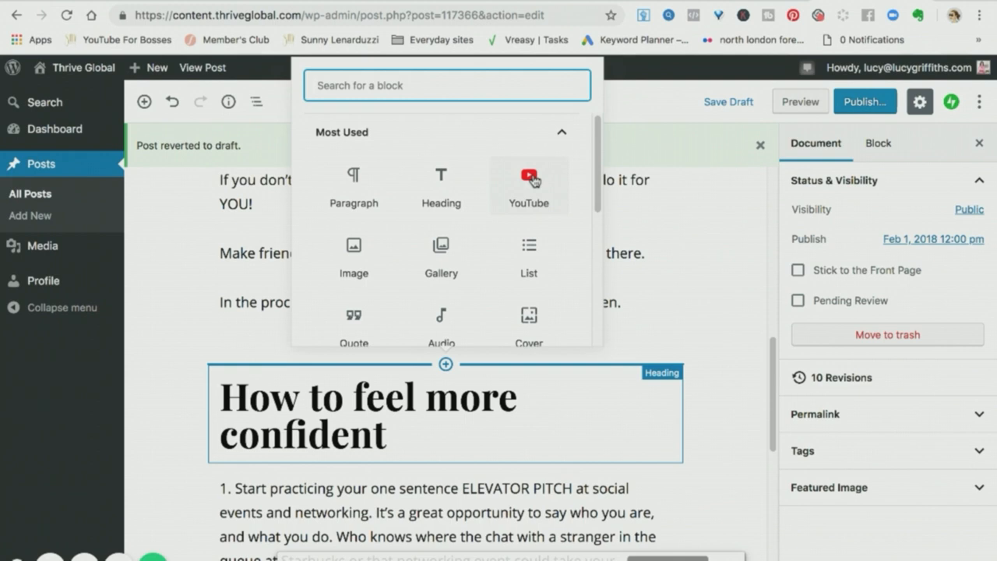
Embed the youtu.be confidence video in a YouTube block below the 'more confident, and more open' paragraph
left_click(529, 174)
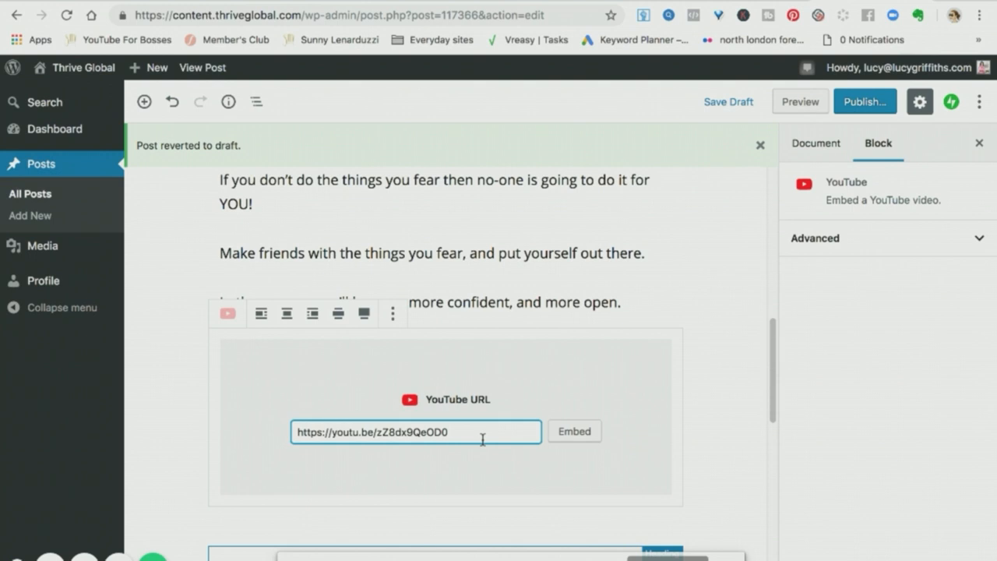
left_click(574, 430)
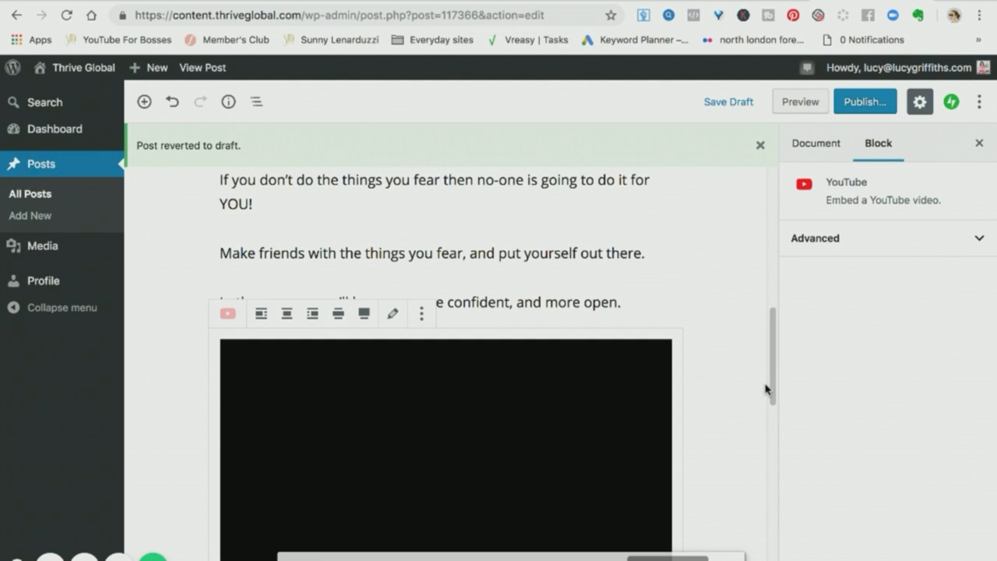
scroll("down", 3)
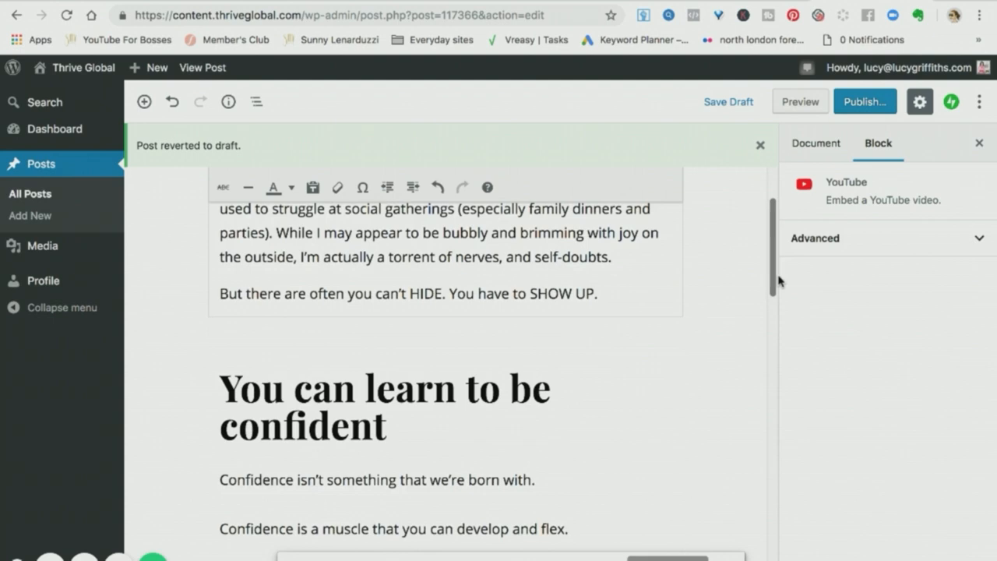
Bring up the pre-publish panel for the guest post with public visibility
scroll("down", 3)
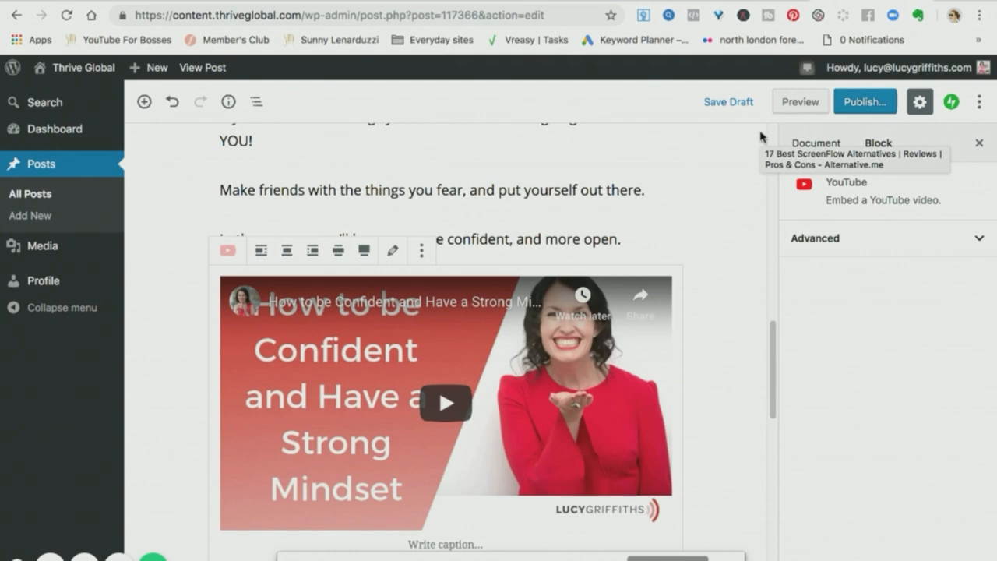
left_click(864, 101)
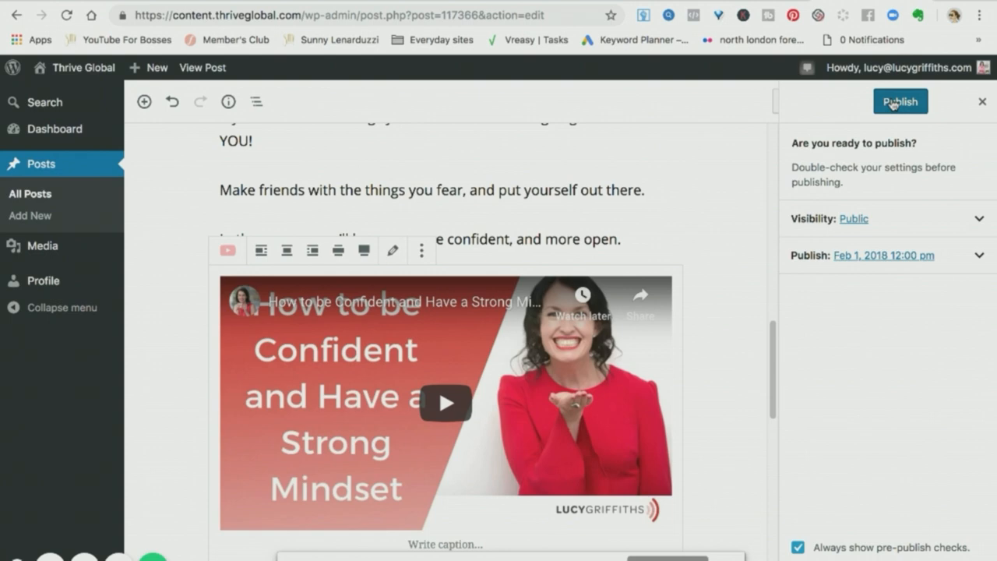
Publish '3 Ways to Develop Your Confidence Muscle' and view its live story page
left_click(900, 101)
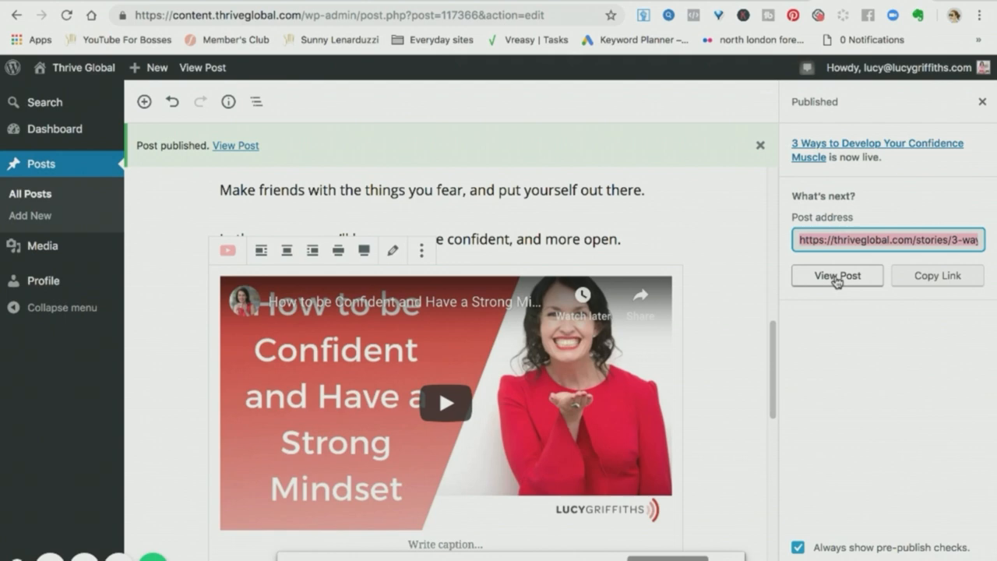
left_click(837, 274)
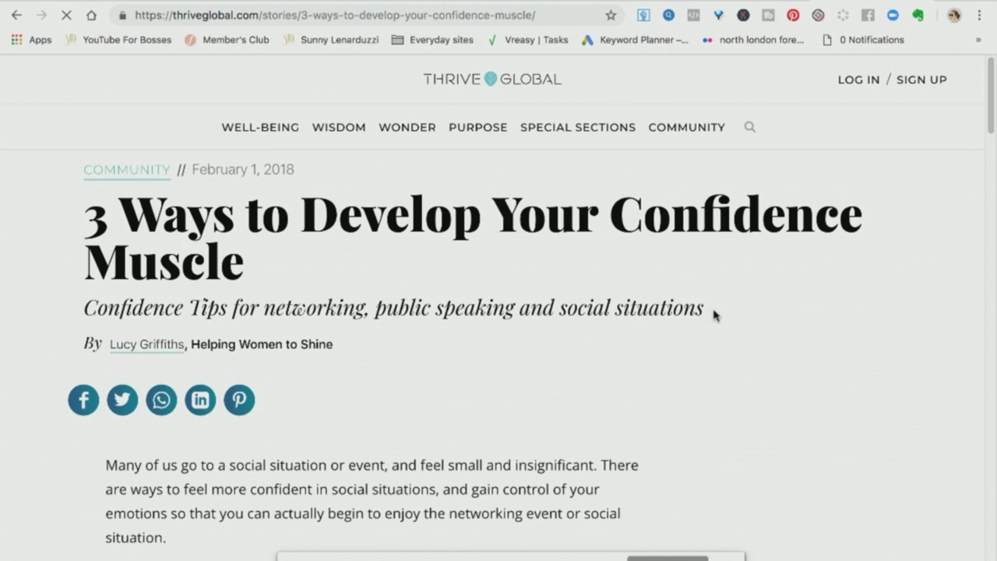
scroll("down", 3)
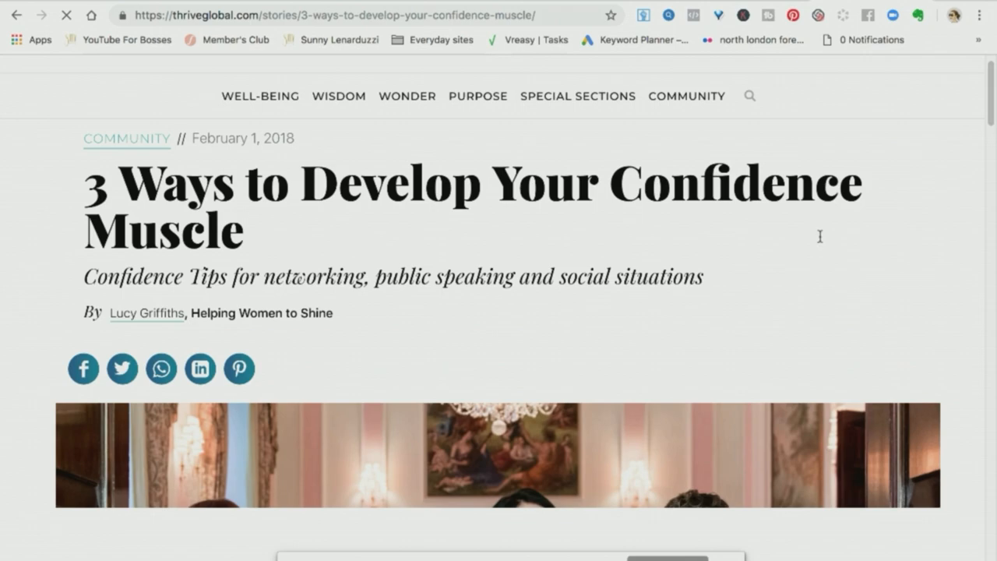
scroll("down", 3)
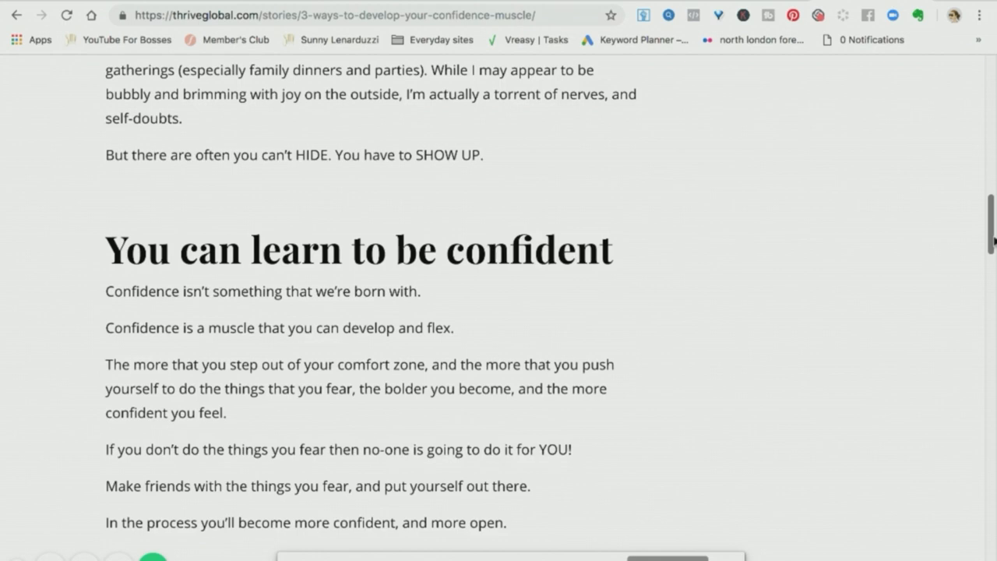
scroll("down", 3)
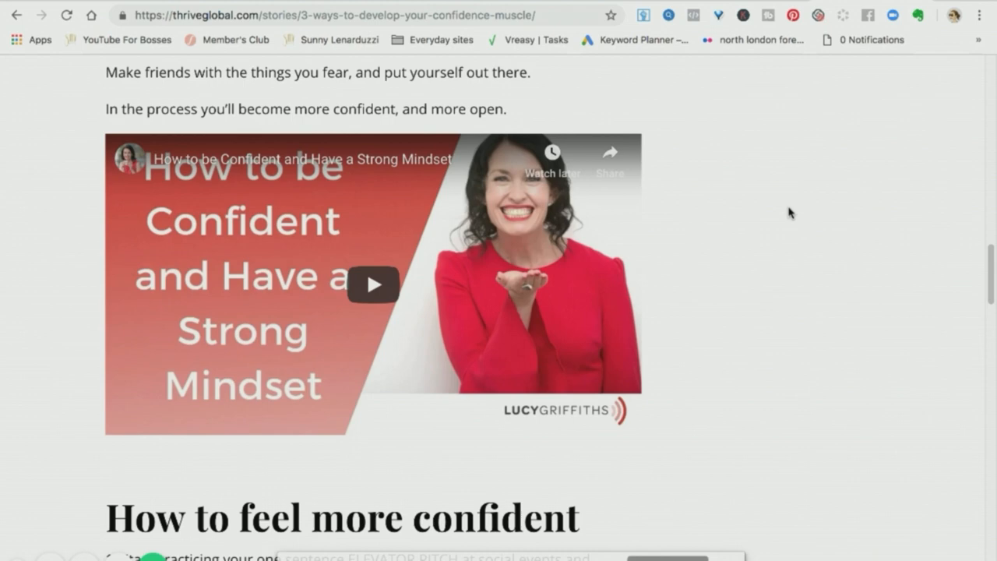
scroll("down", 3)
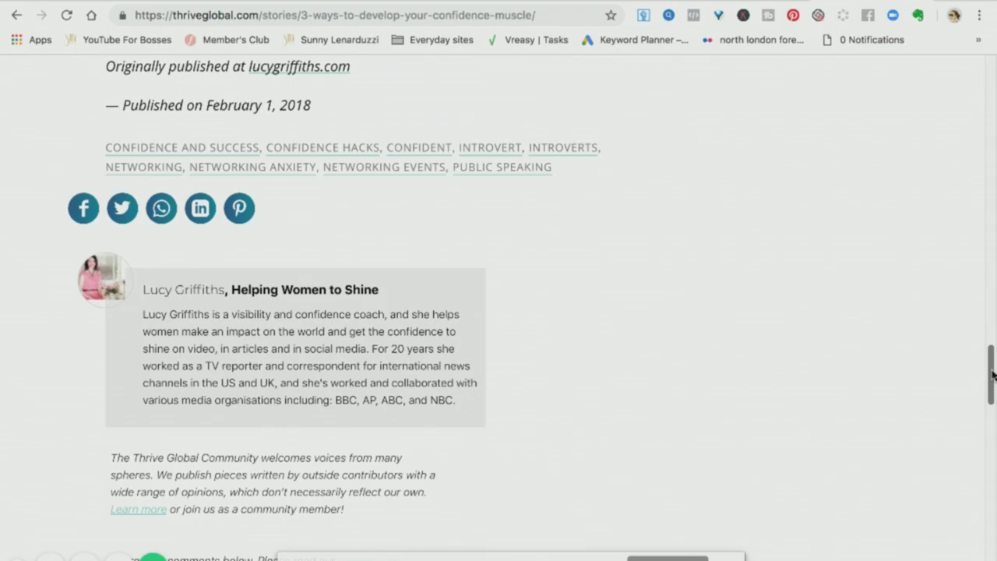